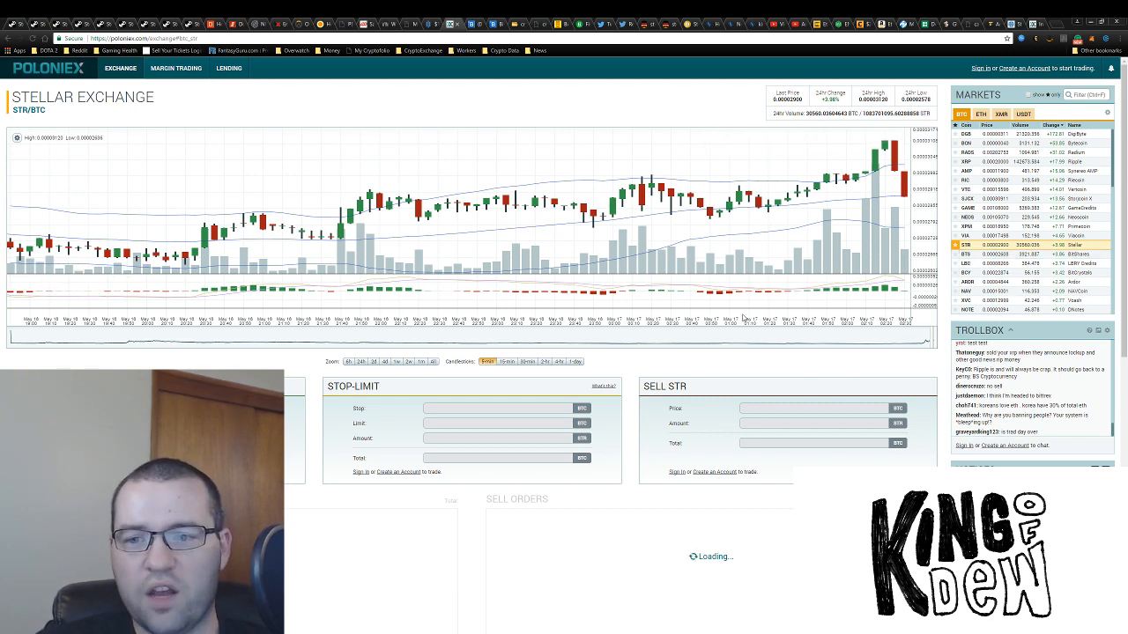
{"action": "mouse_move", "coordinate": [723, 317]}
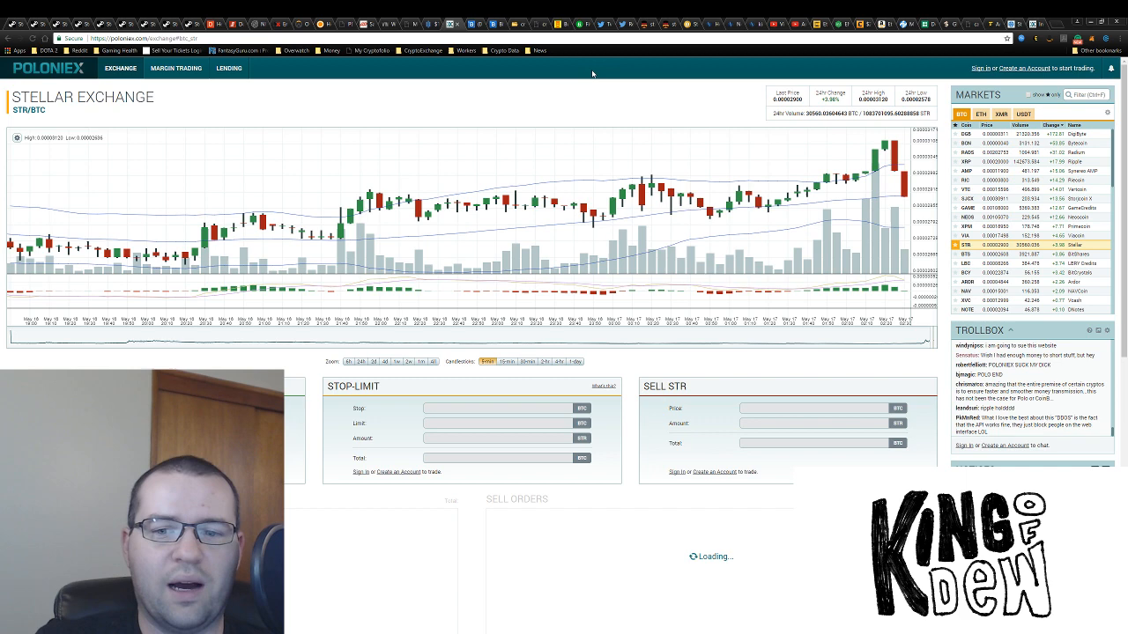
Scroll the Markets list and open the Ripple XRP/BTC exchange with its candlestick chart.
{"action": "scroll", "scroll_direction": "down", "scroll_amount": 3}
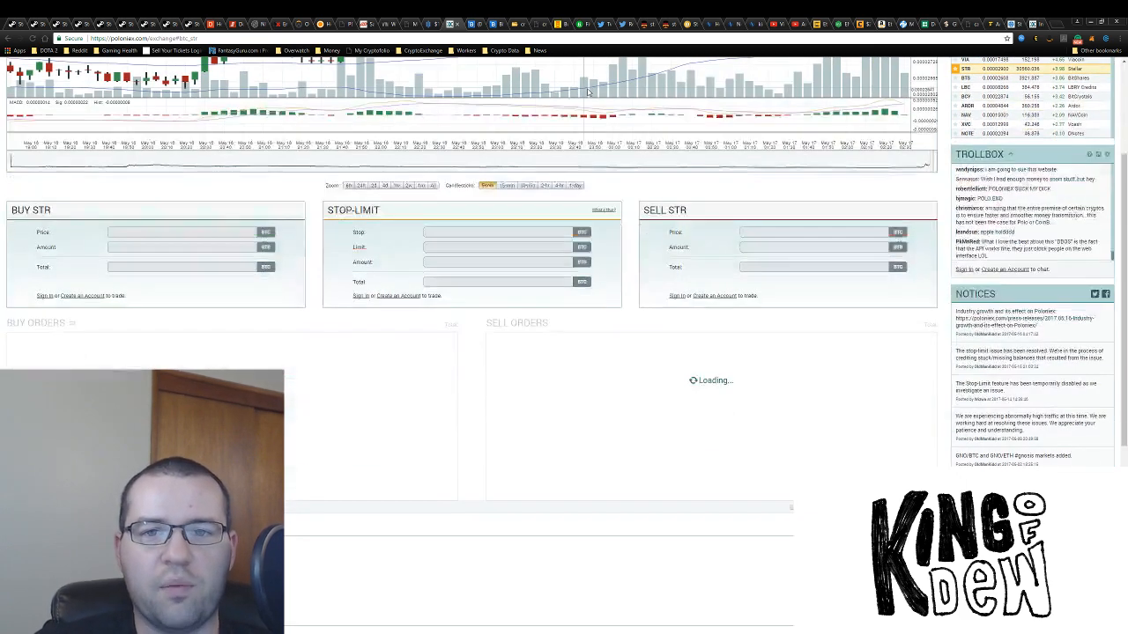
{"action": "scroll", "scroll_direction": "down", "scroll_amount": 3}
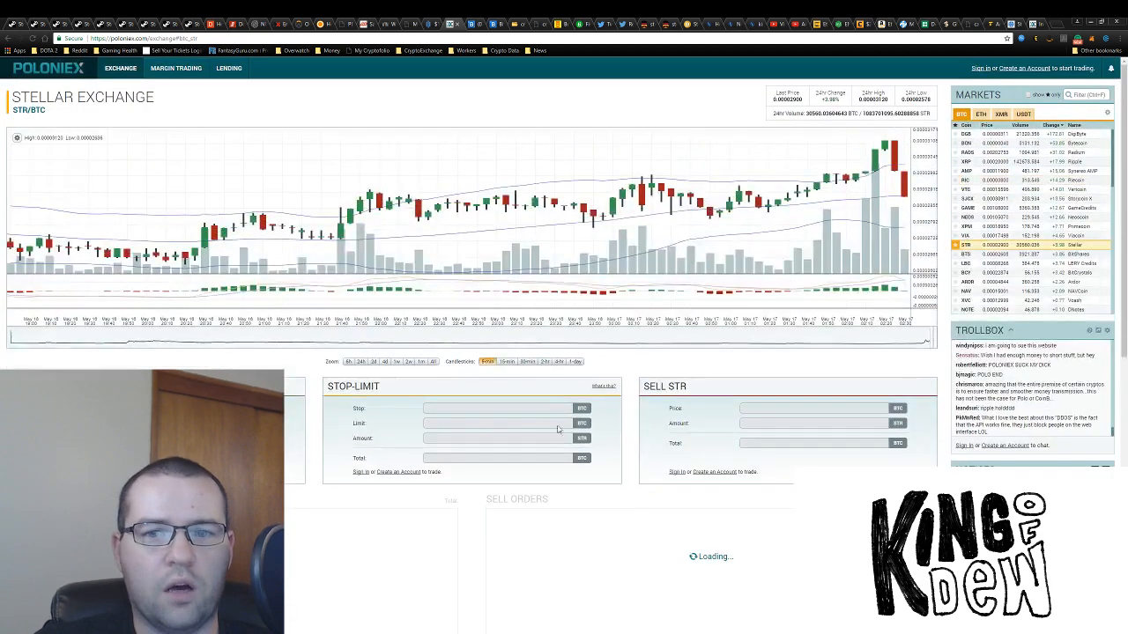
{"action": "mouse_move", "coordinate": [605, 101]}
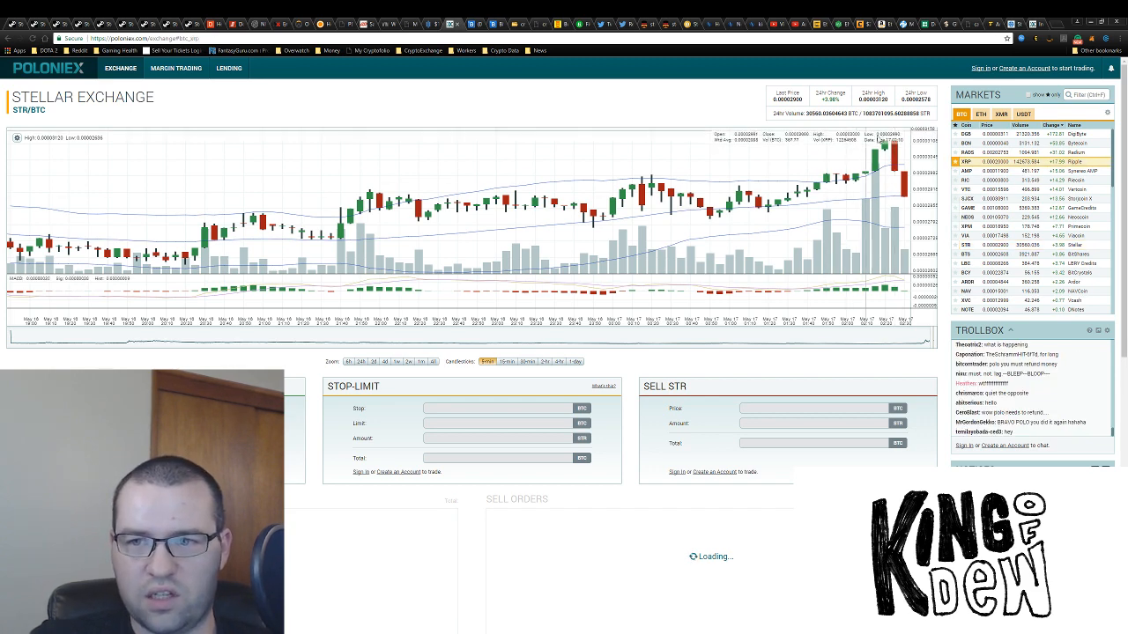
{"action": "left_click", "coordinate": [965, 162]}
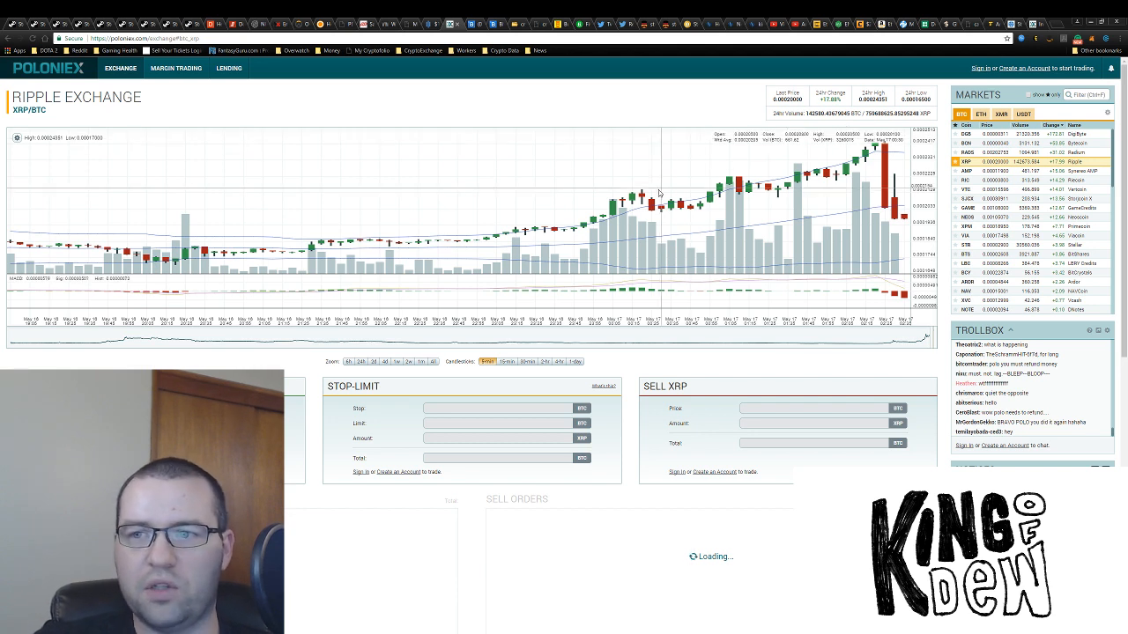
{"action": "mouse_move", "coordinate": [586, 177]}
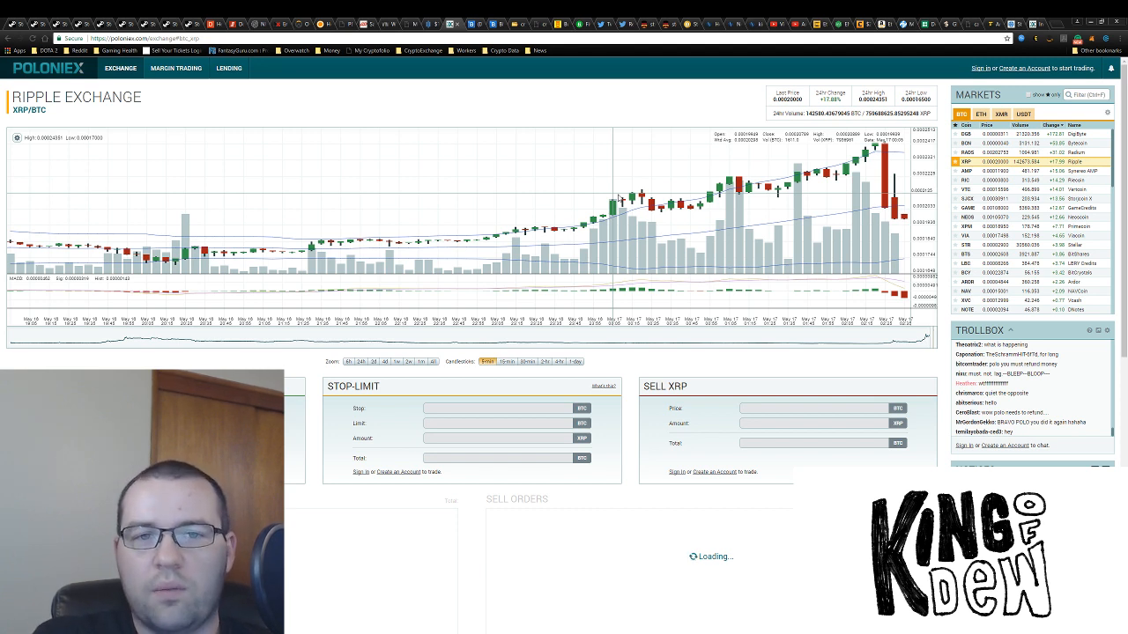
{"action": "mouse_move", "coordinate": [572, 121]}
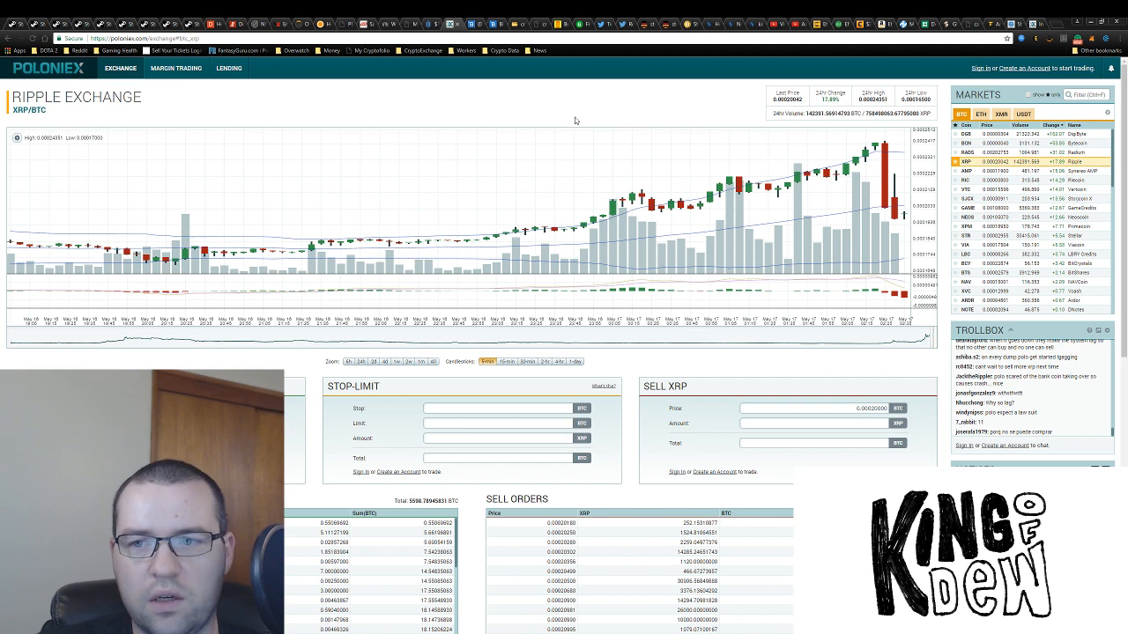
{"action": "mouse_move", "coordinate": [903, 220]}
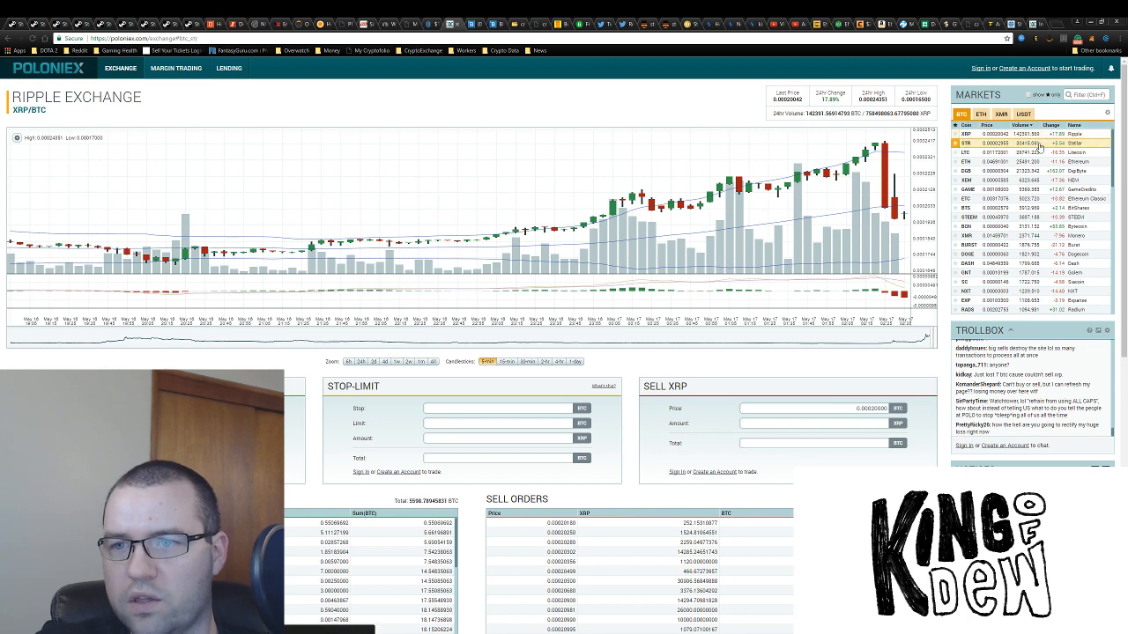
Switch to the Stellar STR/BTC market from the Markets list.
{"action": "left_click", "coordinate": [964, 143]}
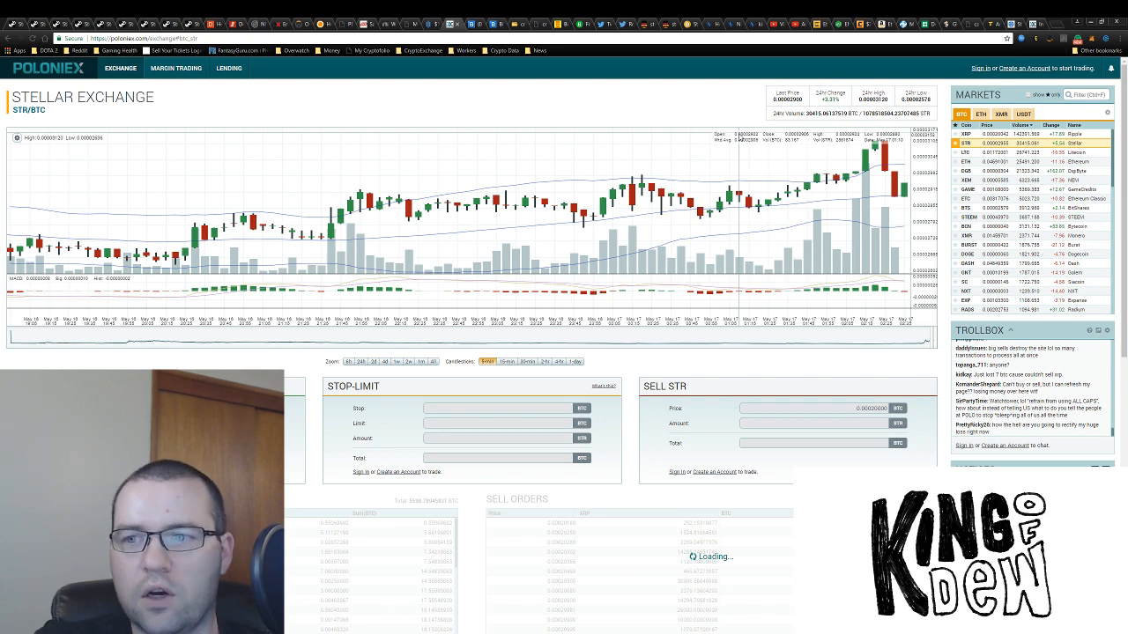
{"action": "mouse_move", "coordinate": [1073, 171]}
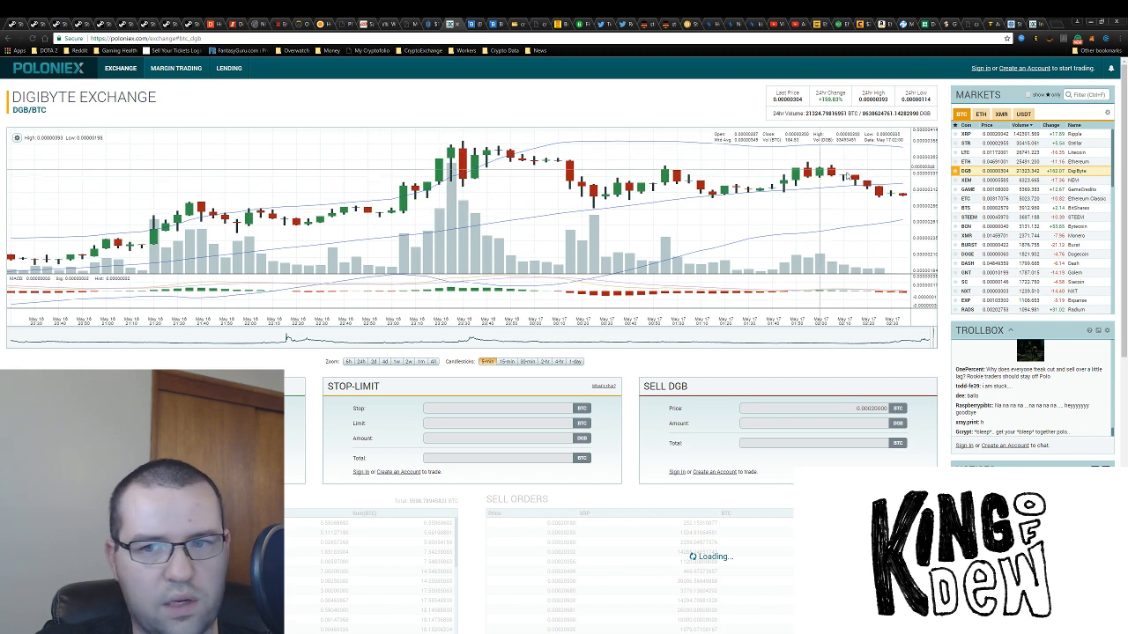
{"action": "mouse_move", "coordinate": [523, 148]}
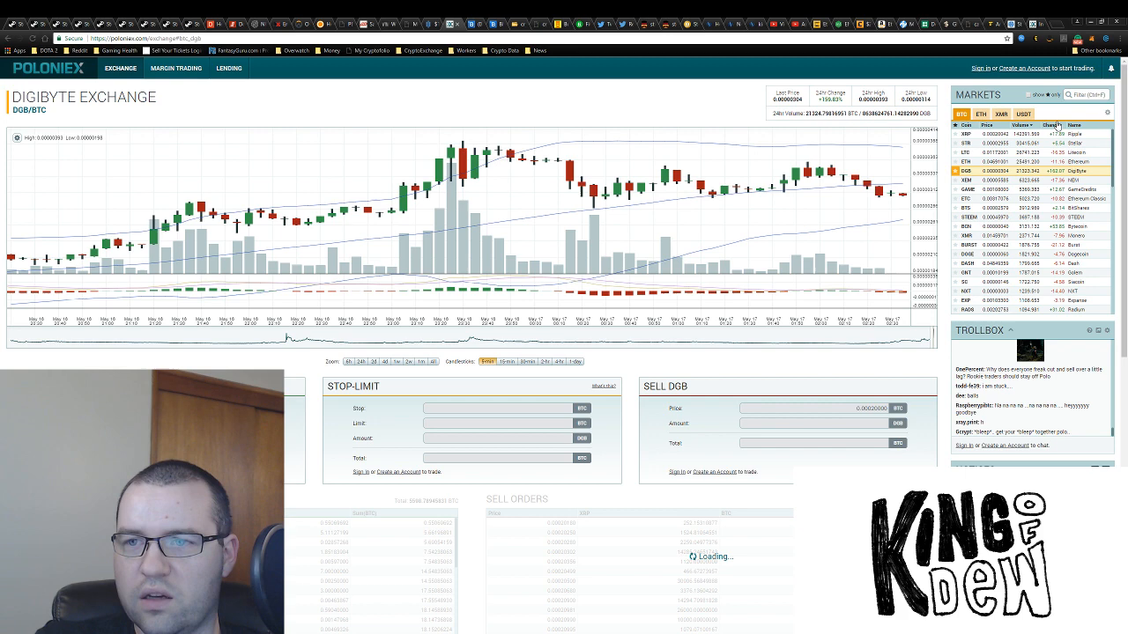
Open the May 16, 2017 'Industry Growth and Its Effect on Poloniex' press release and scroll to its end.
{"action": "left_click", "coordinate": [1054, 124]}
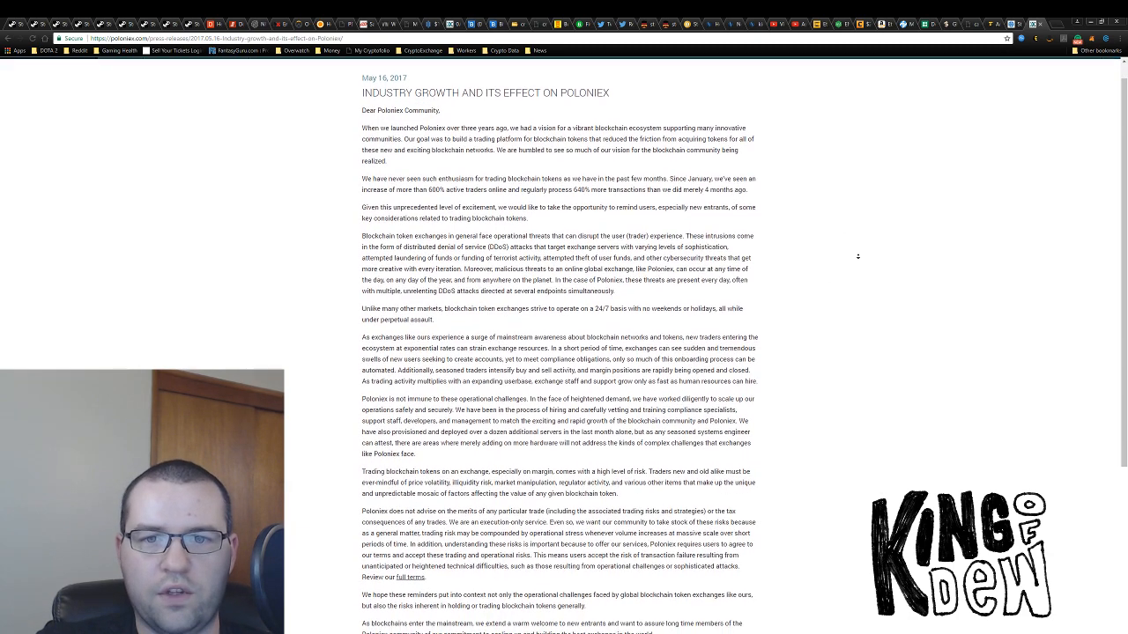
{"action": "scroll", "scroll_direction": "down", "scroll_amount": 3}
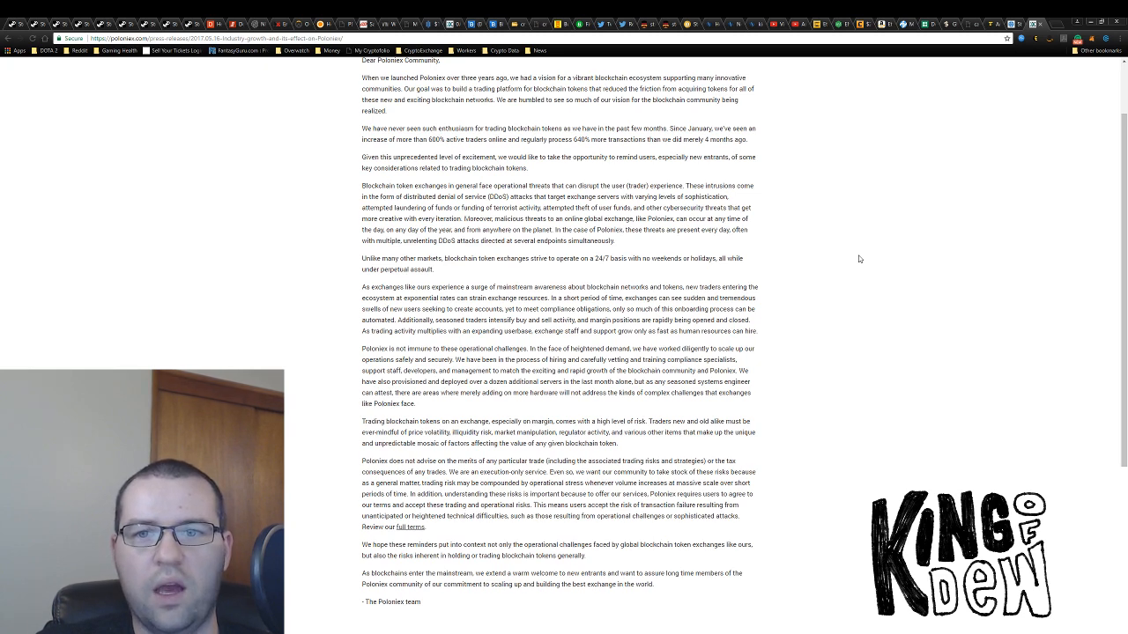
{"action": "mouse_move", "coordinate": [780, 178]}
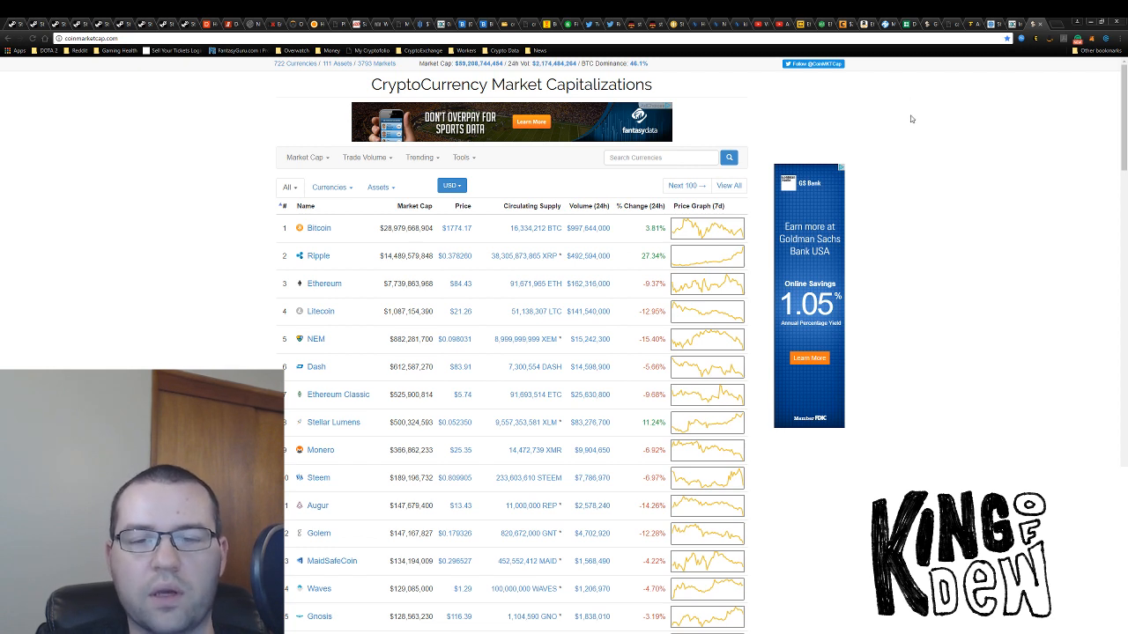
{"action": "mouse_move", "coordinate": [941, 174]}
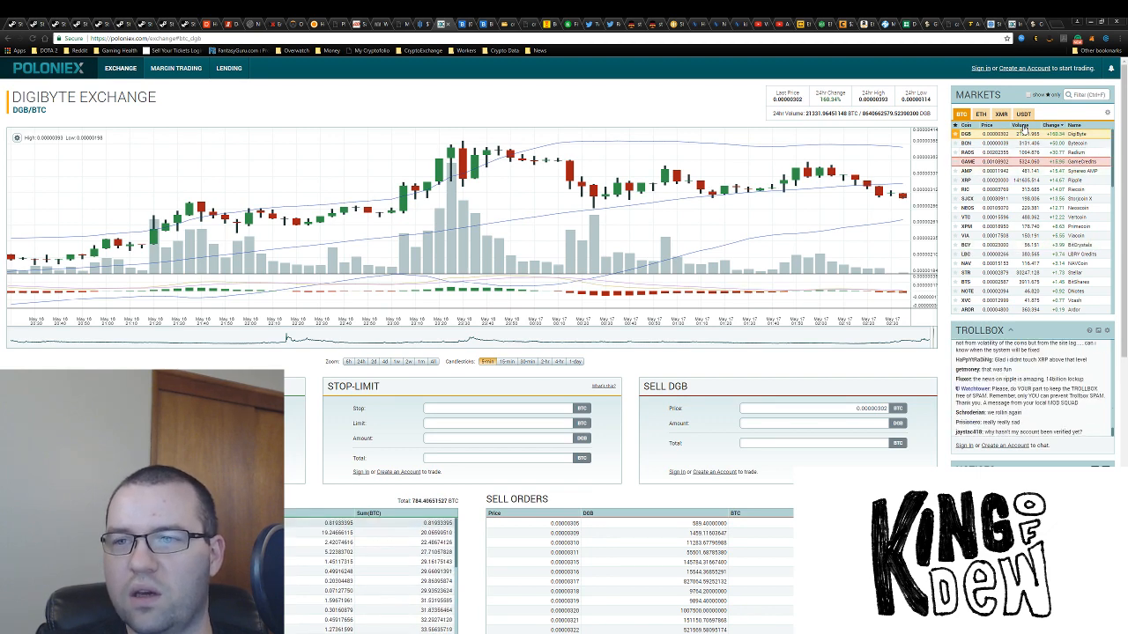
Sort markets by 24-hour volume, view Ripple XRP/BTC, then open Stellar STR/BTC.
{"action": "left_click", "coordinate": [1020, 125]}
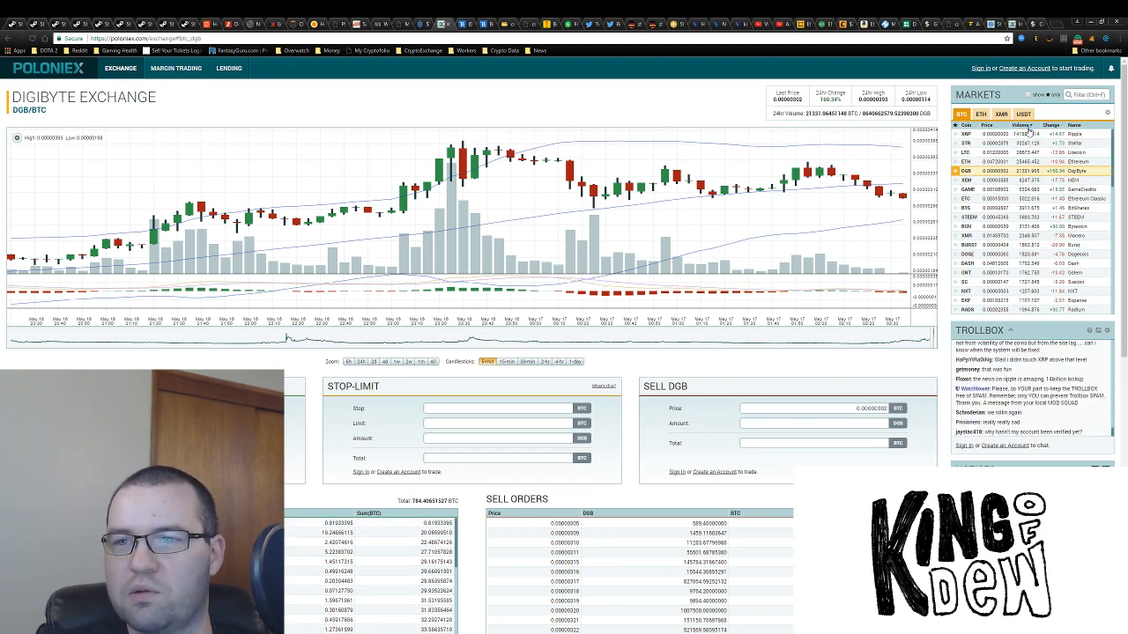
{"action": "left_click", "coordinate": [967, 134]}
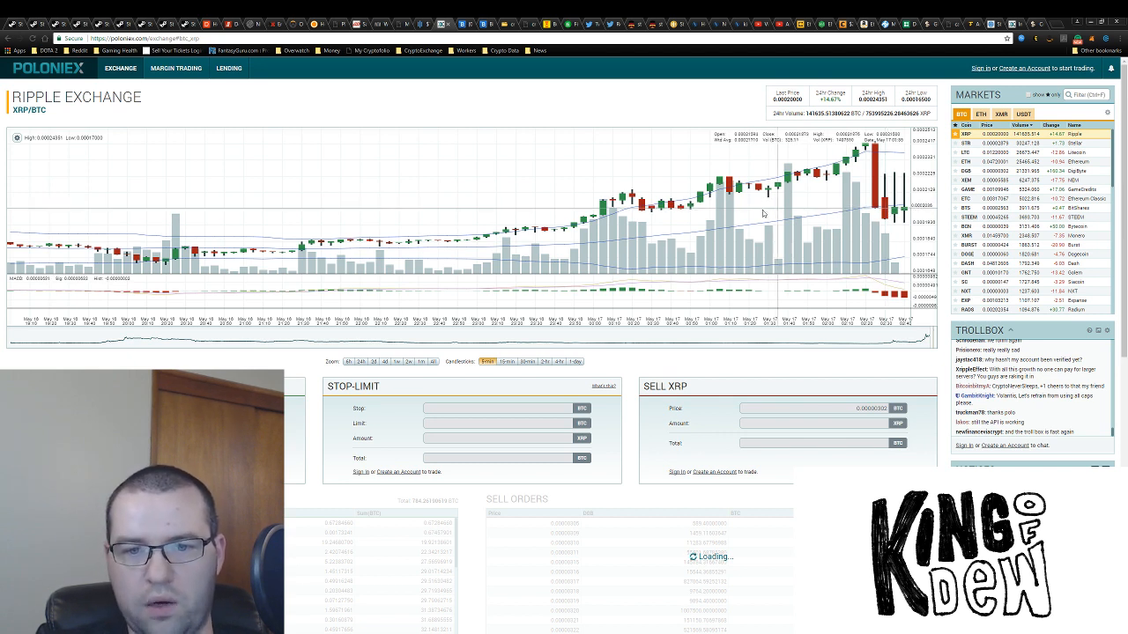
{"action": "mouse_move", "coordinate": [593, 220]}
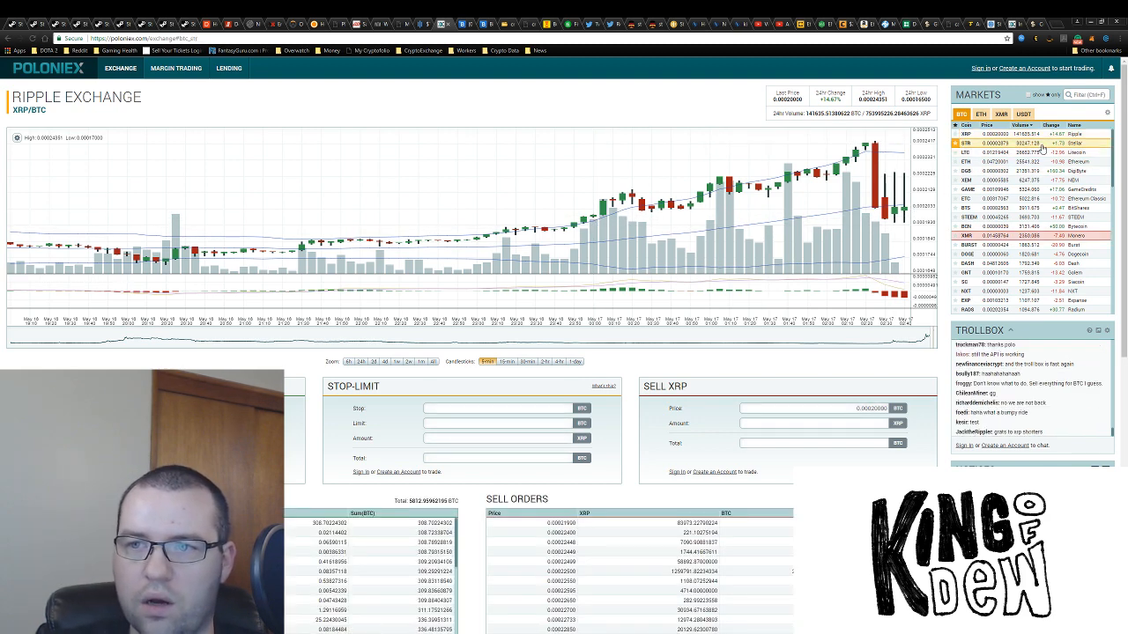
{"action": "left_click", "coordinate": [965, 142]}
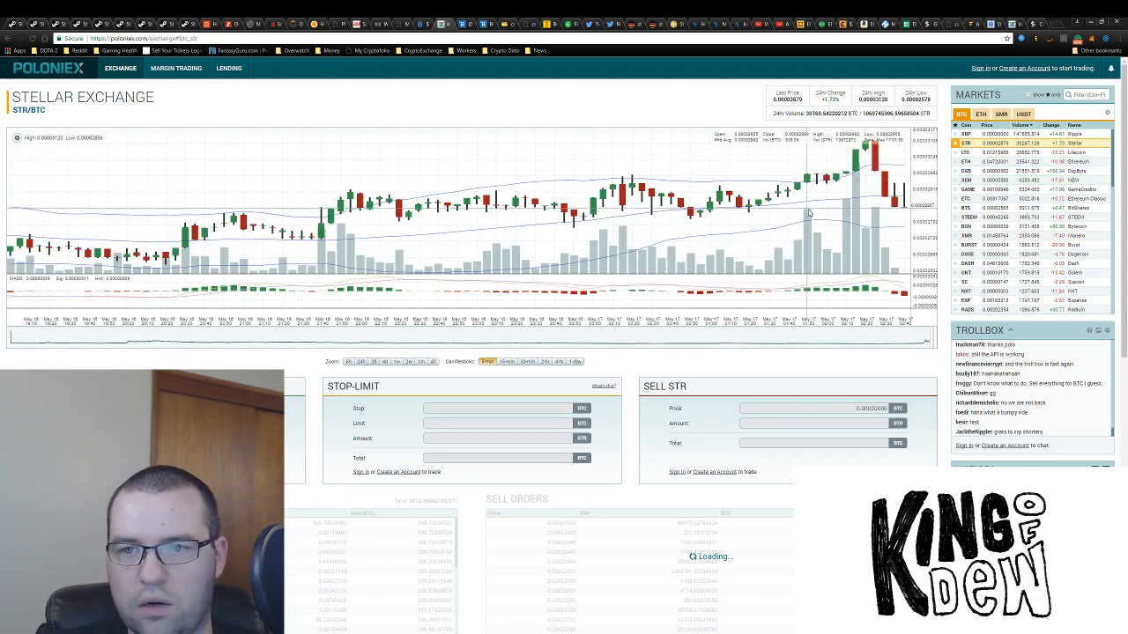
{"action": "mouse_move", "coordinate": [820, 209]}
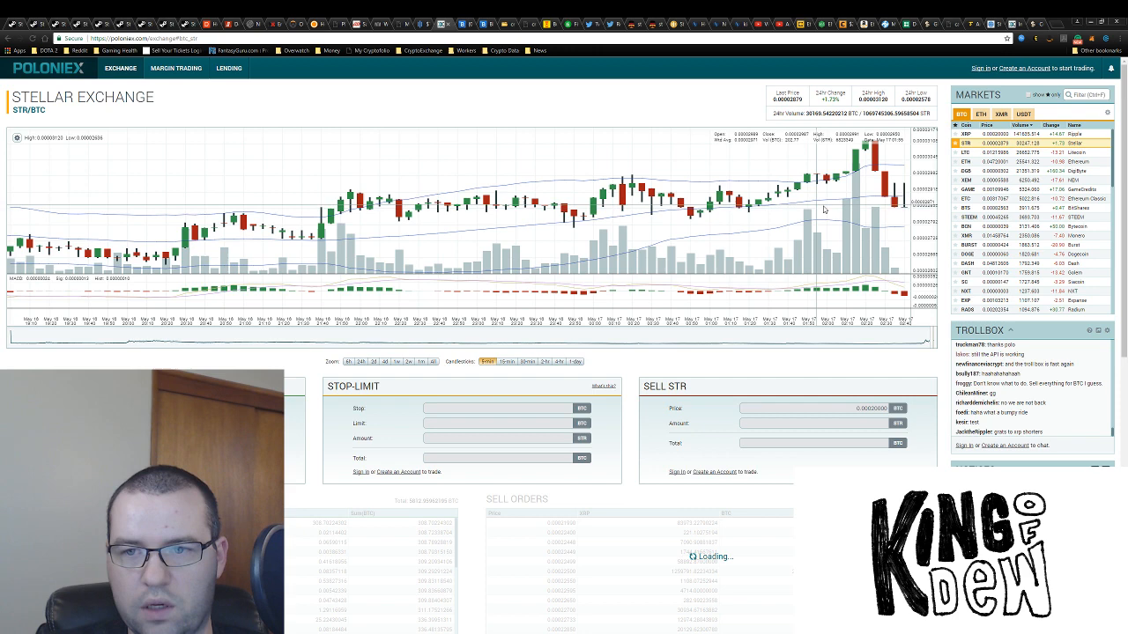